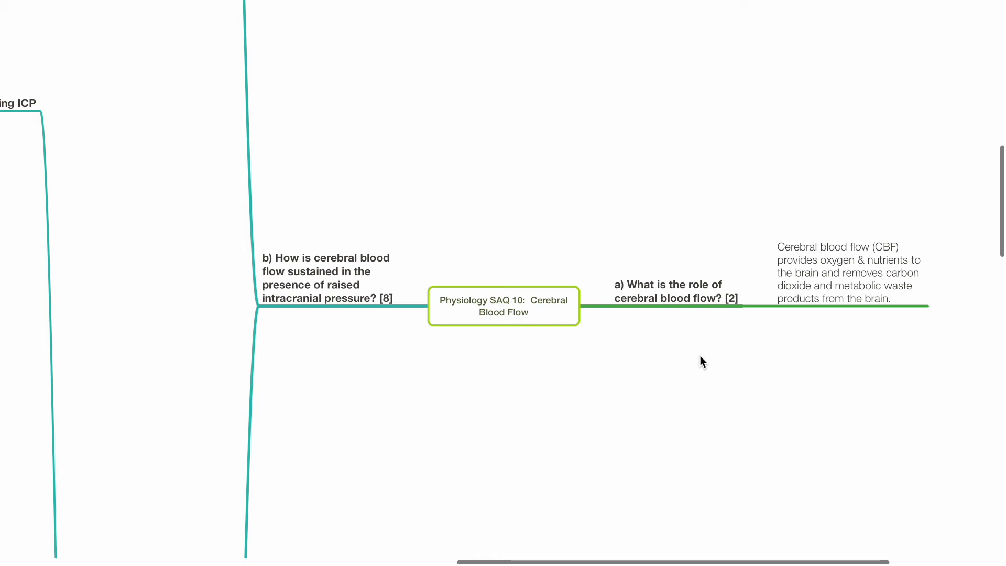
{"action": "mouse_move", "coordinate": [746, 367]}
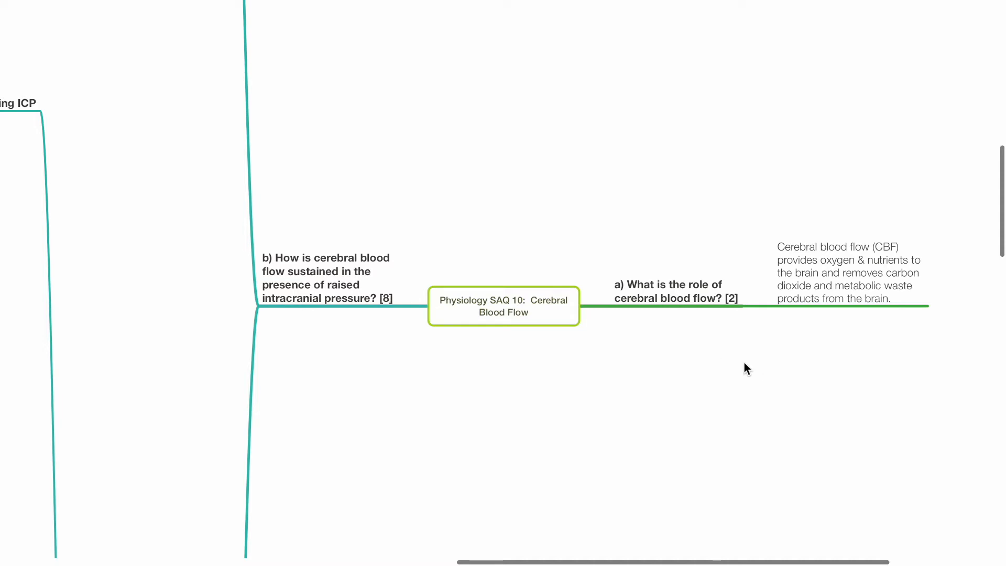
{"action": "mouse_move", "coordinate": [790, 356]}
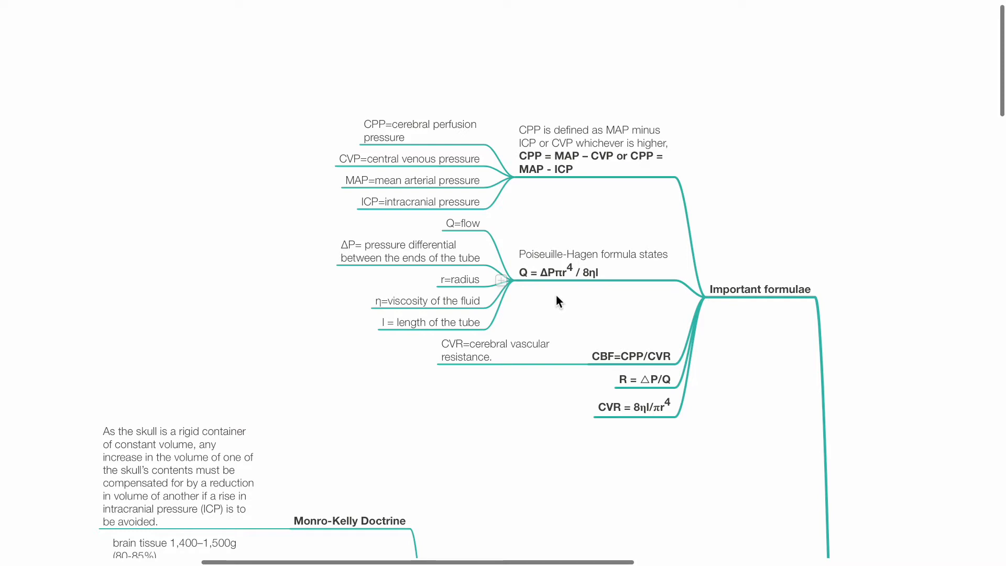
Bring the 'Increasing CBF by reducing CVR' node and its Autoregulation sub-branch into view for review
{"action": "scroll", "scroll_direction": "down", "scroll_amount": 3}
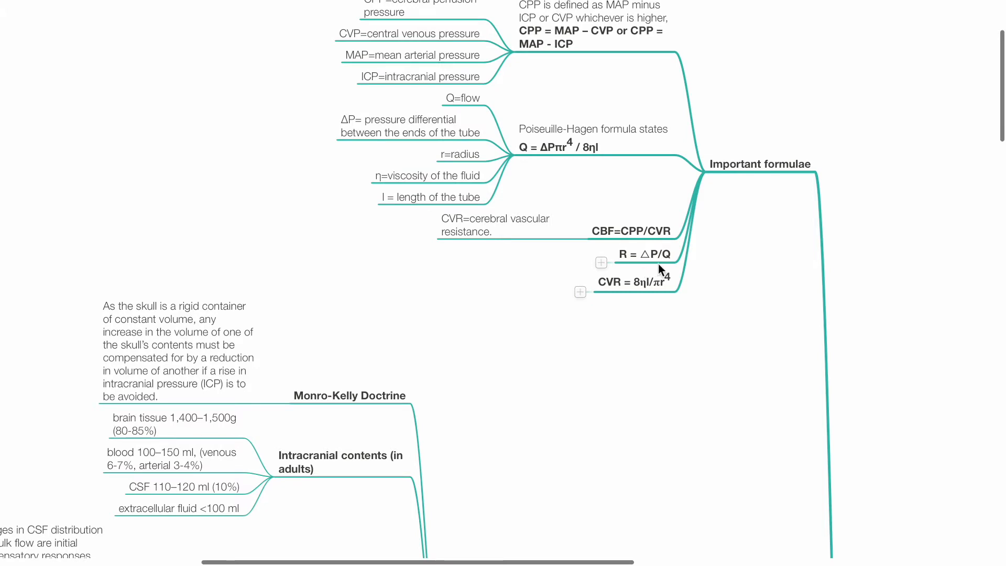
{"action": "left_click", "coordinate": [601, 262]}
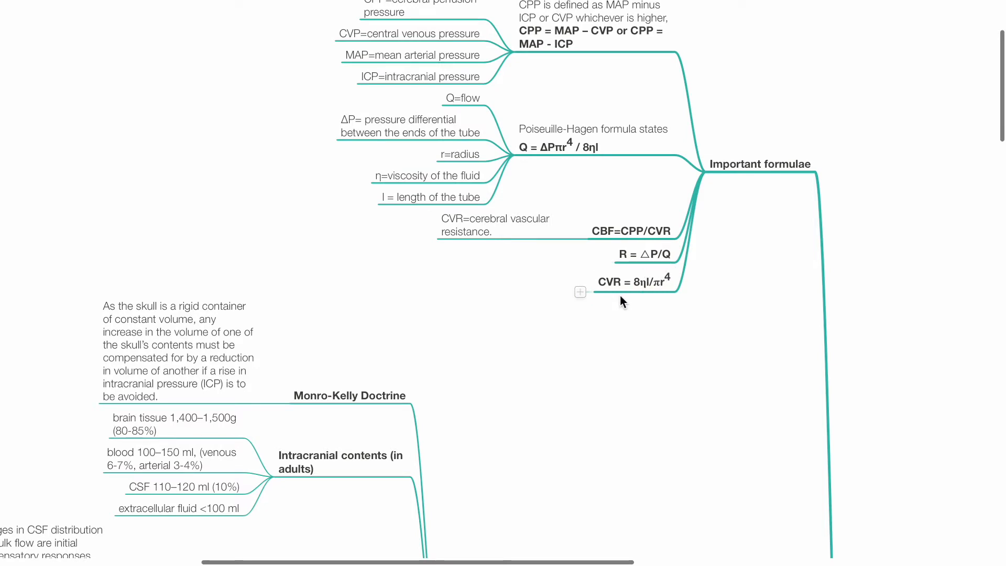
{"action": "mouse_move", "coordinate": [653, 302]}
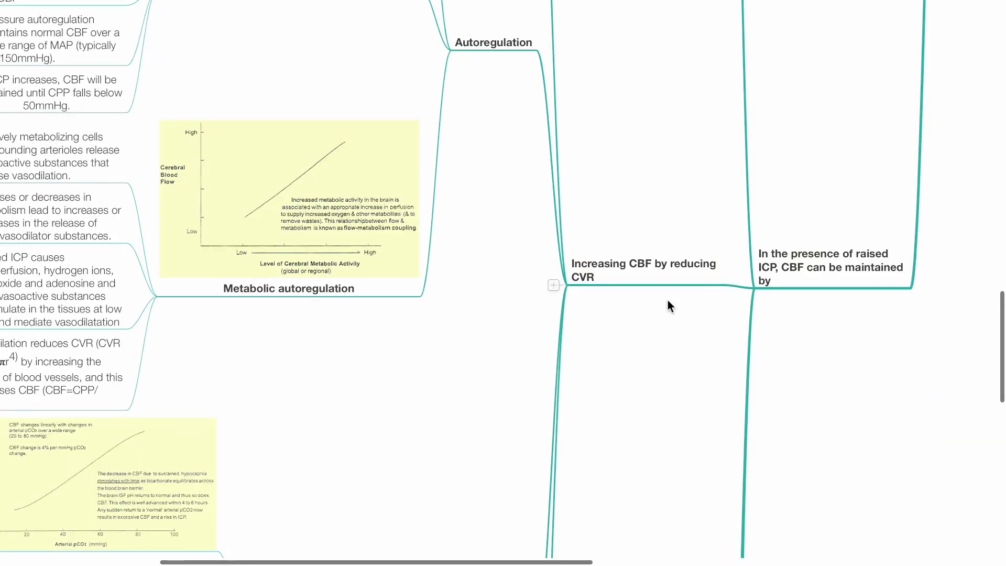
{"action": "scroll", "scroll_direction": "down", "scroll_amount": 3}
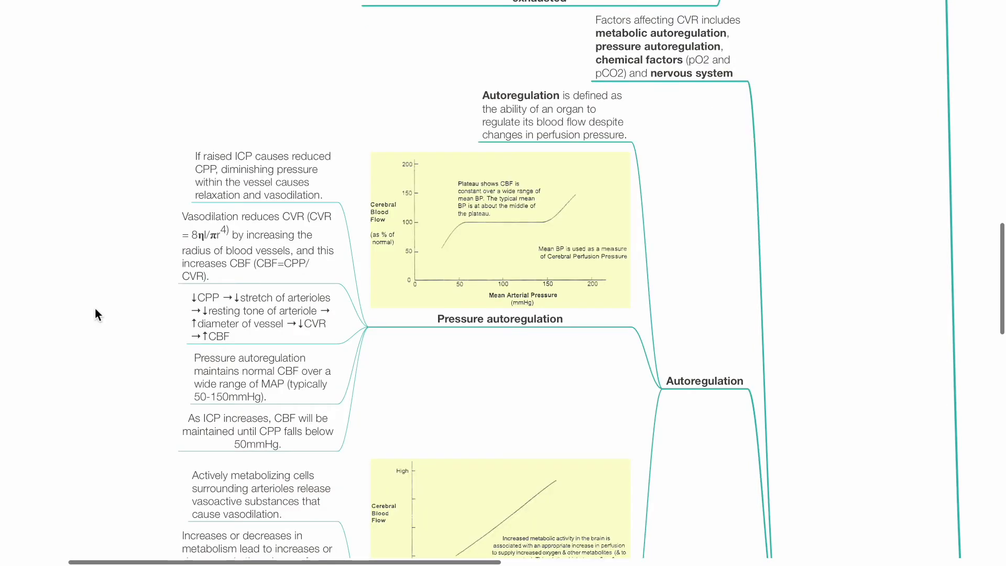
{"action": "mouse_move", "coordinate": [135, 273]}
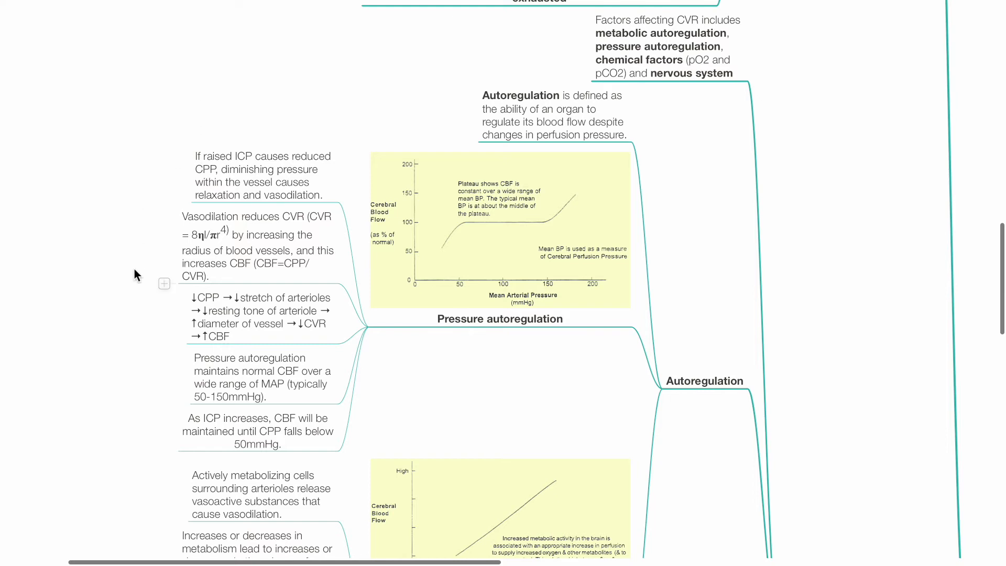